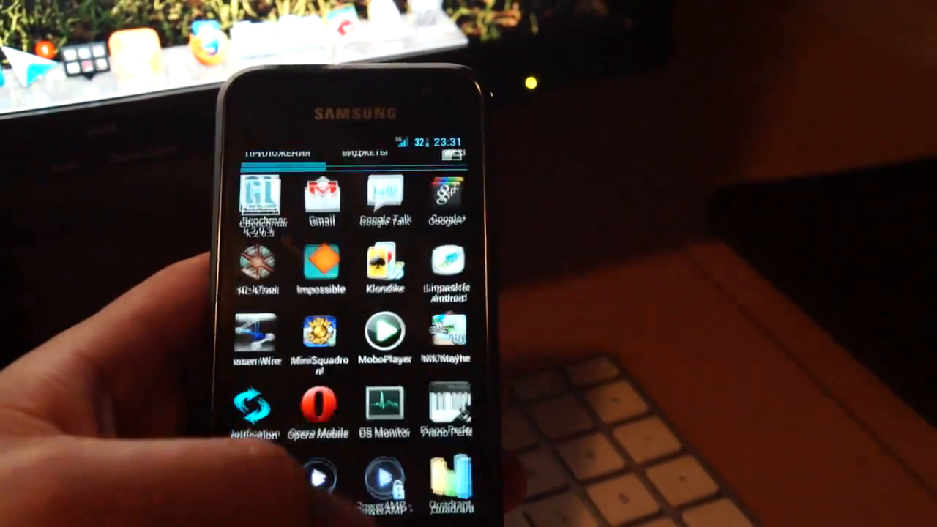
# Tap the Настройки icon in the app drawer to launch Settings
pyautogui.click(447, 476)
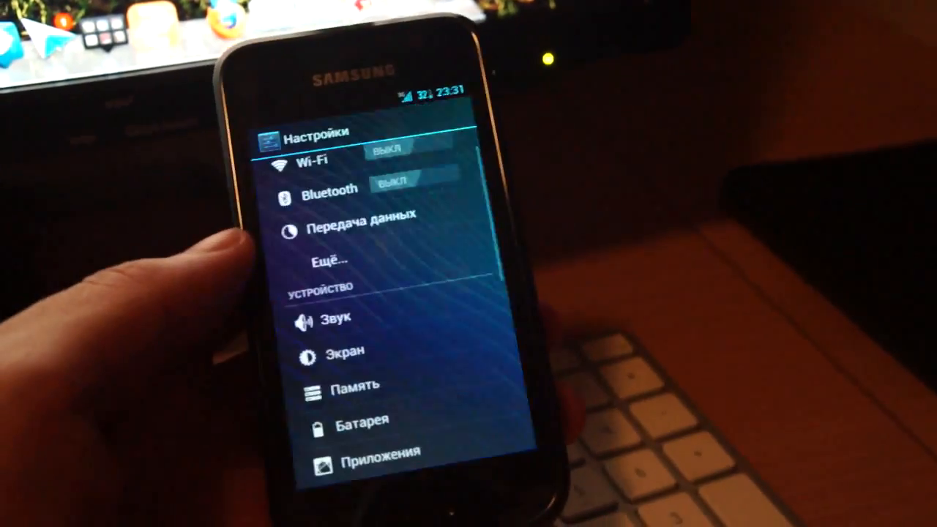
# Scroll through the Device and System settings, then open the Phone app's Call log
pyautogui.scroll(-3)
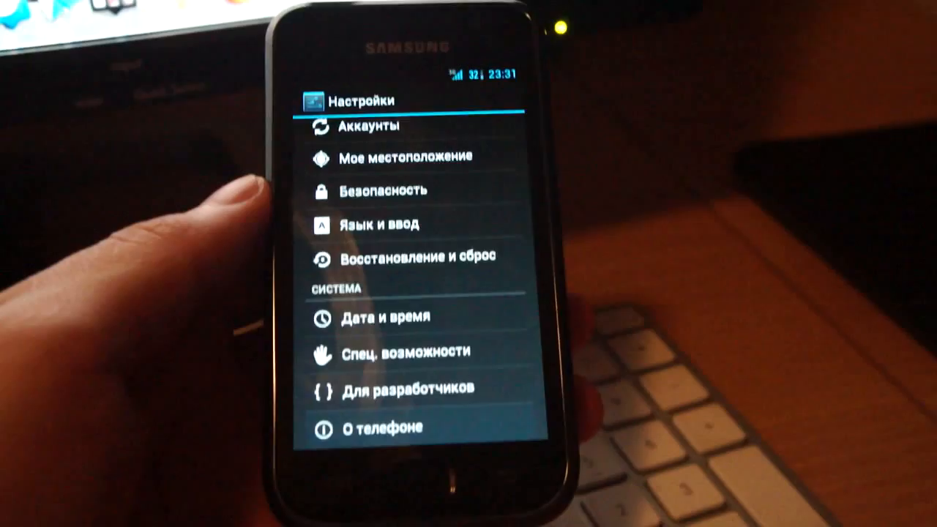
pyautogui.click(382, 428)
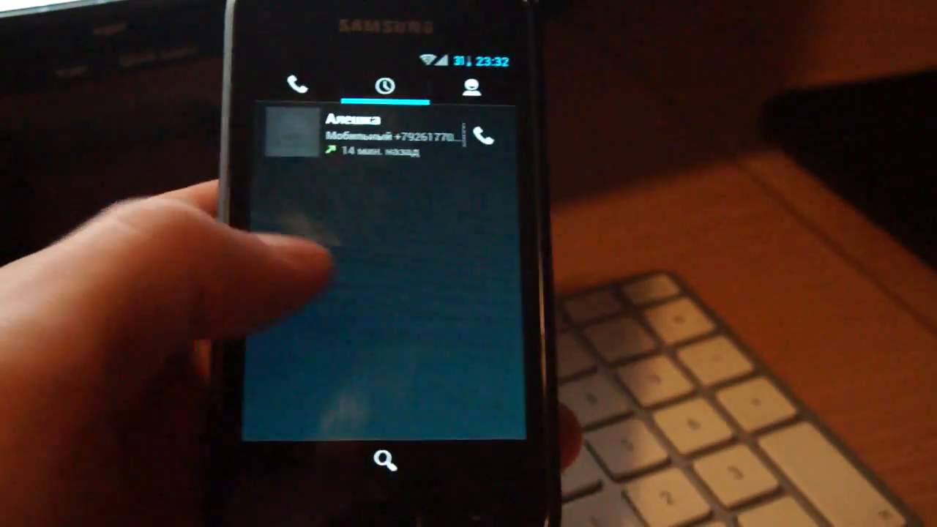
# View the Contacts tab, then dial 100 from the dialpad and call
pyautogui.click(473, 86)
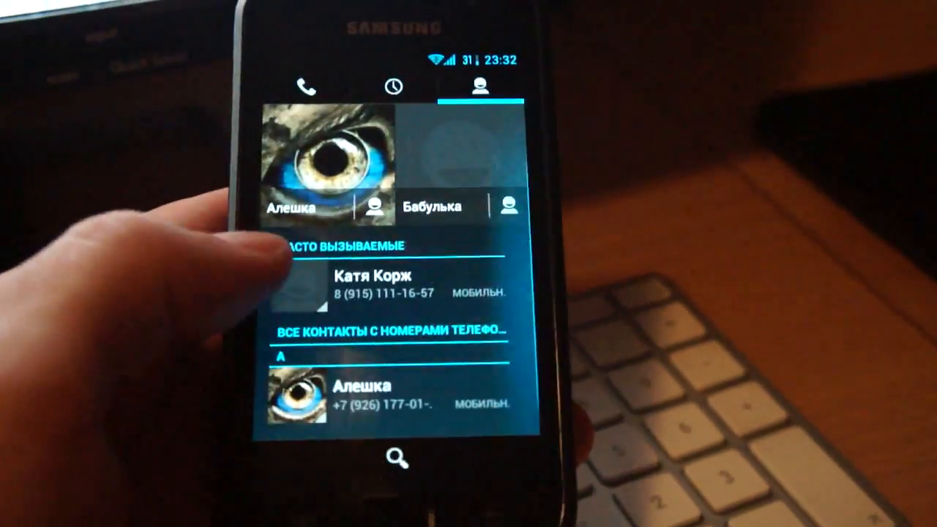
pyautogui.click(305, 86)
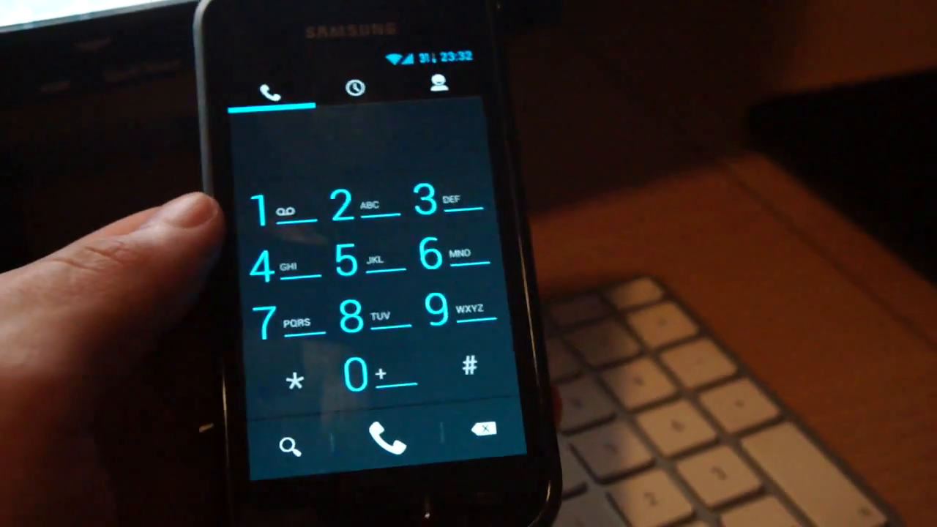
pyautogui.click(389, 442)
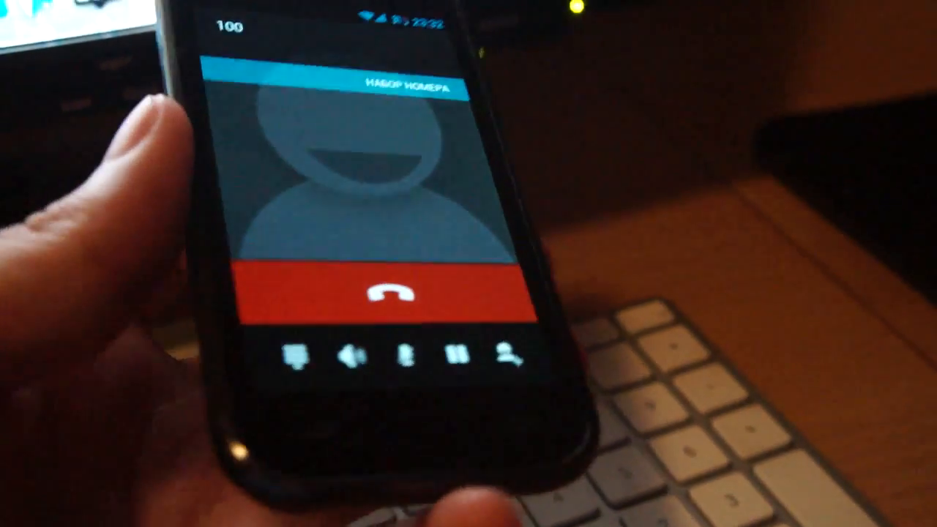